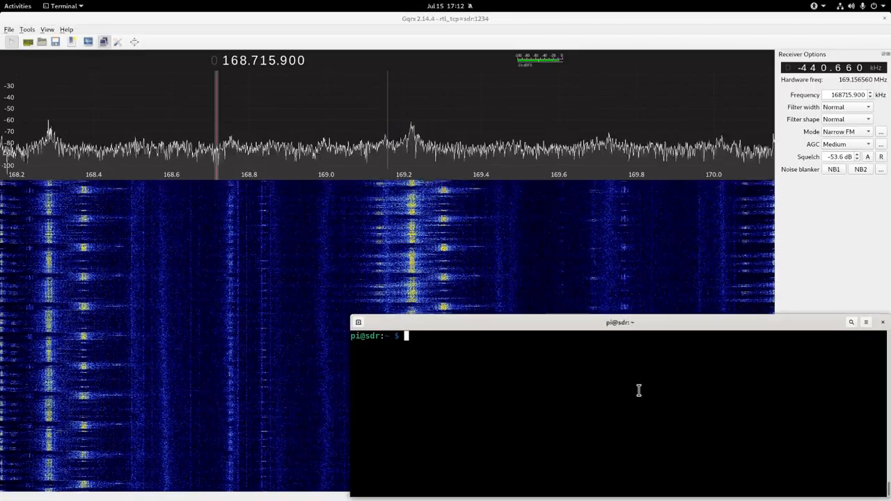
{"action": "type", "text": "ps aux | grep rtl"}
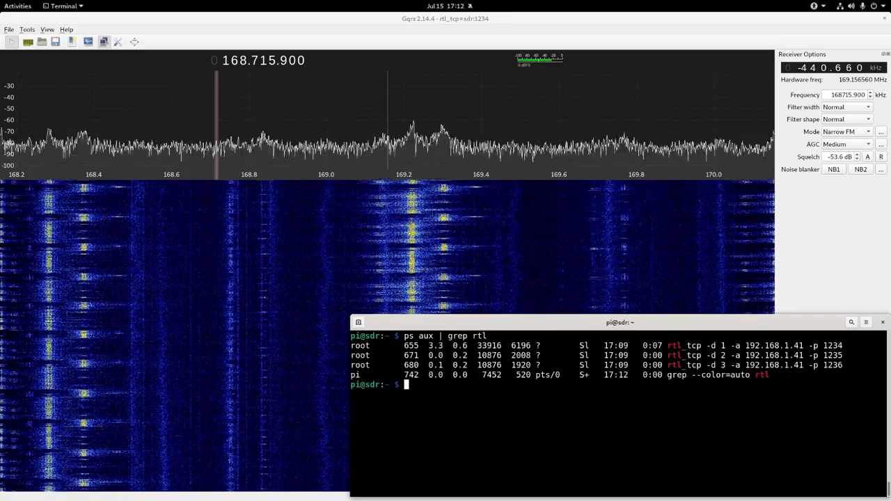
{"action": "type", "text": "sudo kill"}
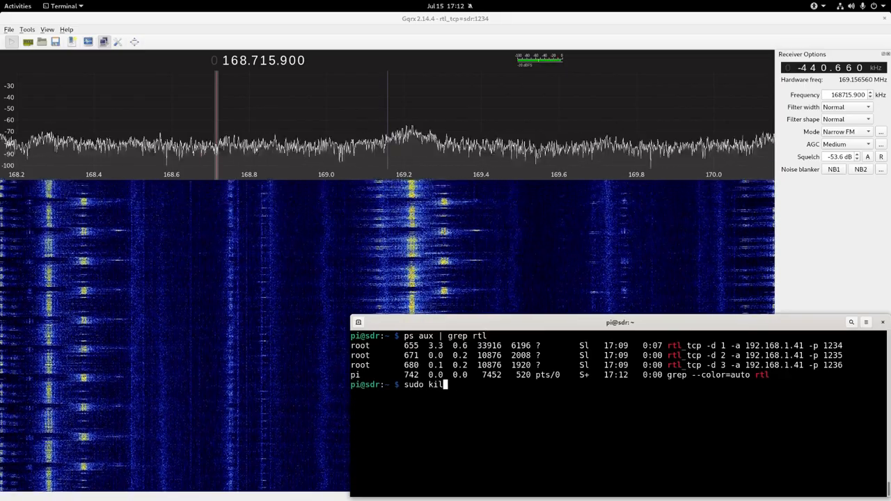